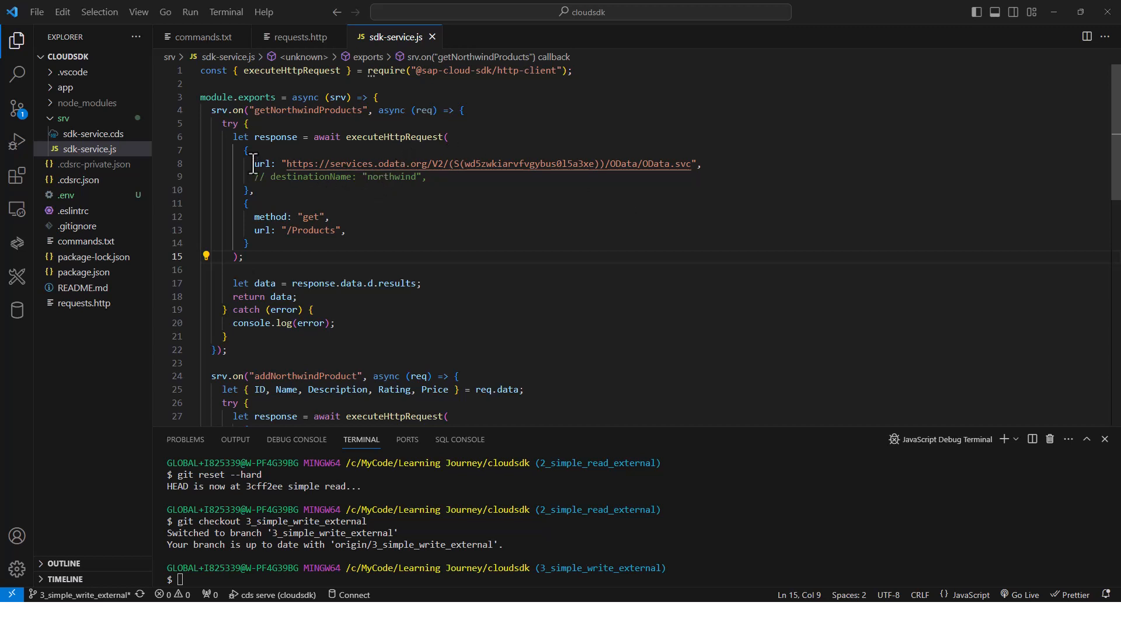
Comment out the hardcoded url and enable destinationName 'northwind' in getNorthwindProducts
double_click(260, 164)
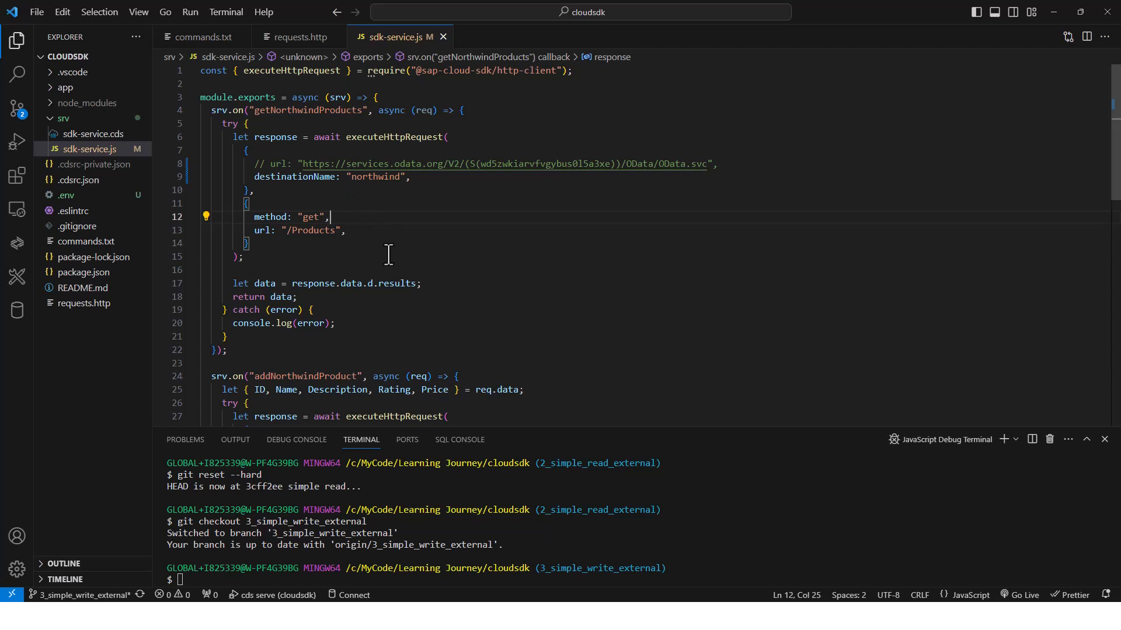
mouse_move(447, 247)
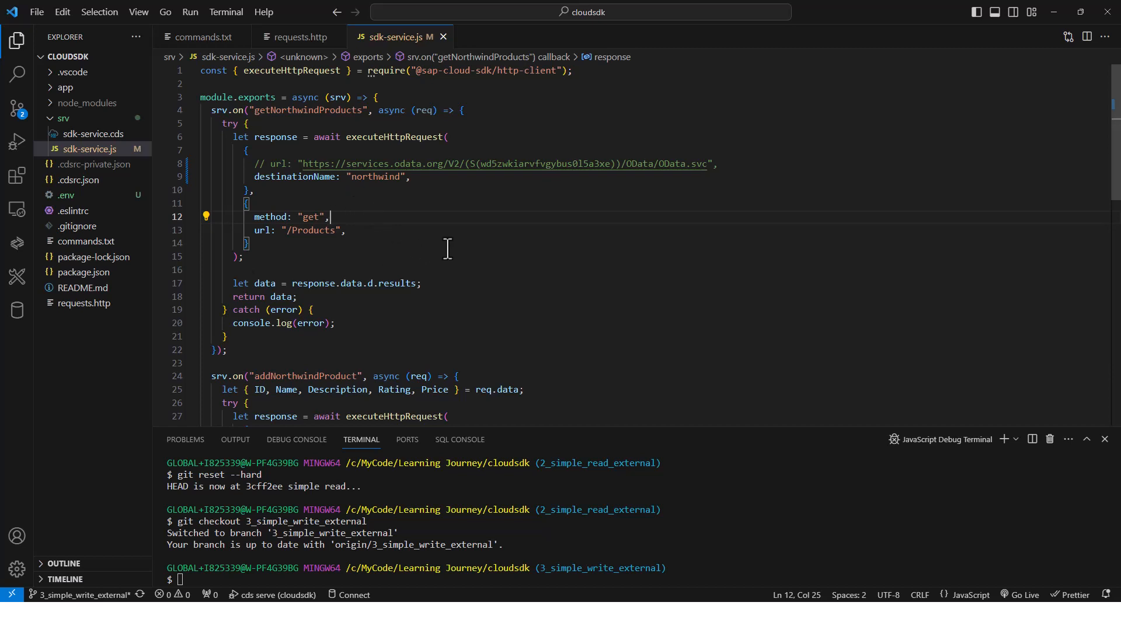
scroll("down", 3)
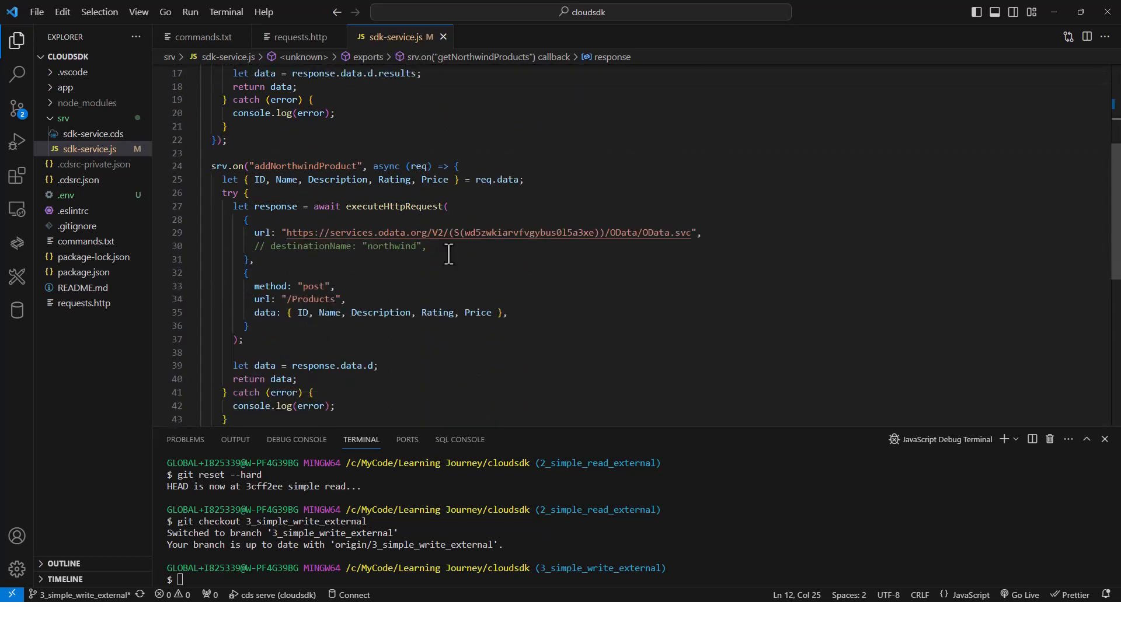
mouse_move(392, 607)
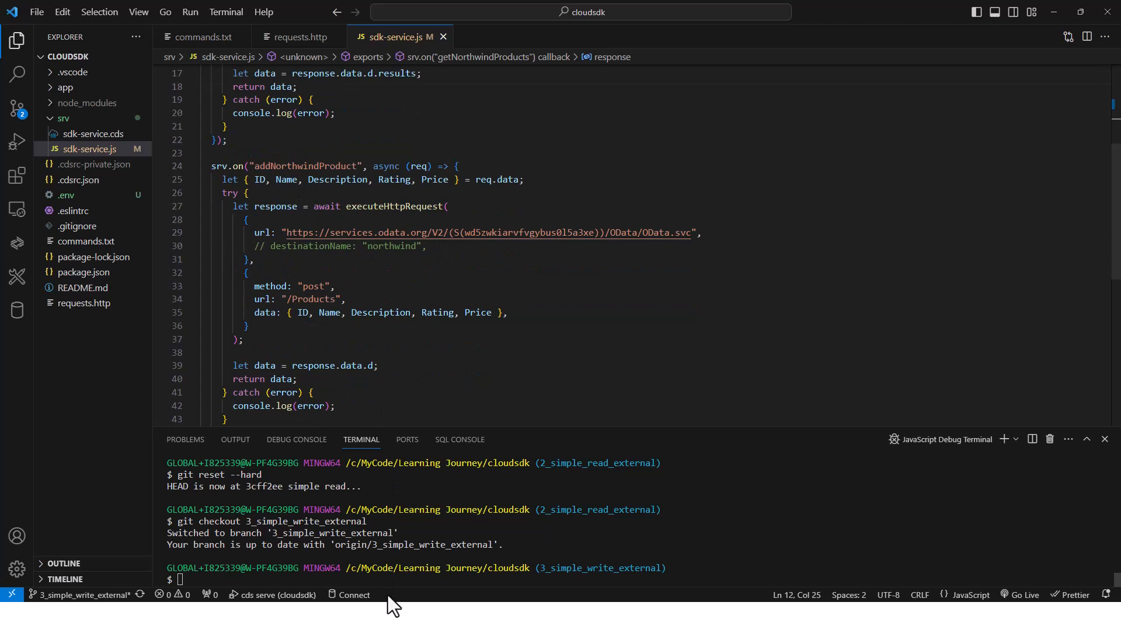
mouse_move(539, 572)
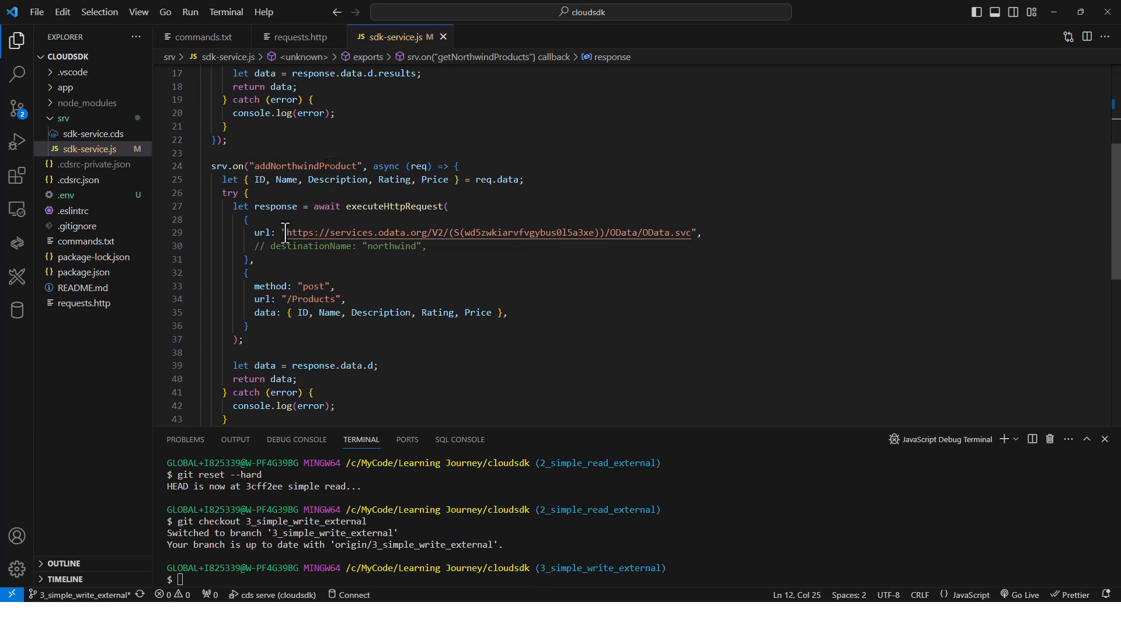
mouse_move(265, 232)
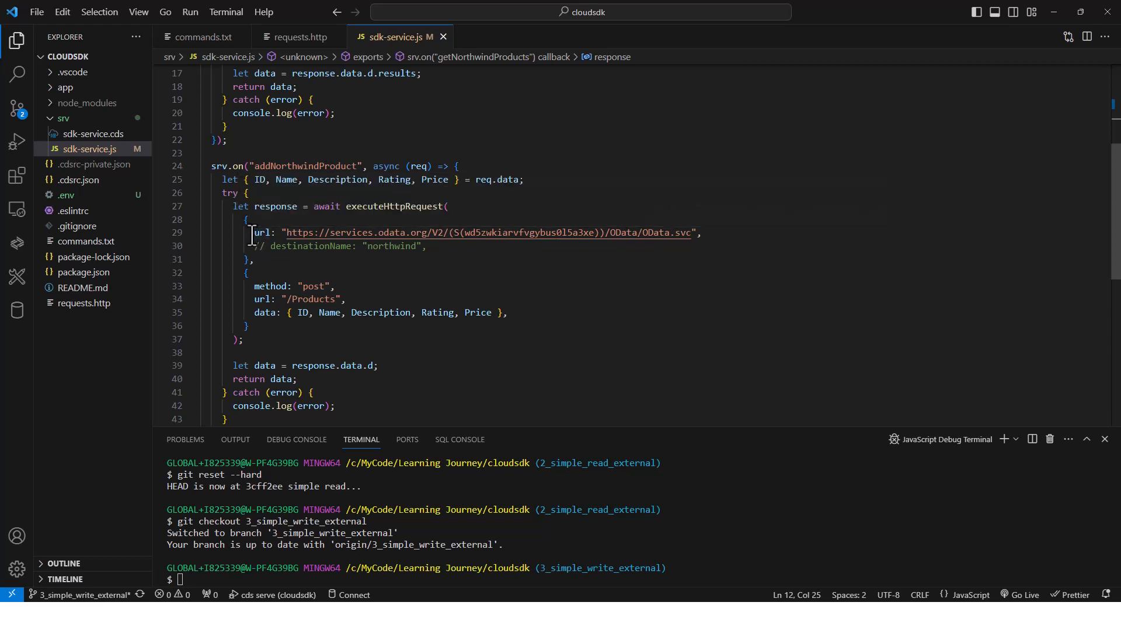
mouse_move(314, 256)
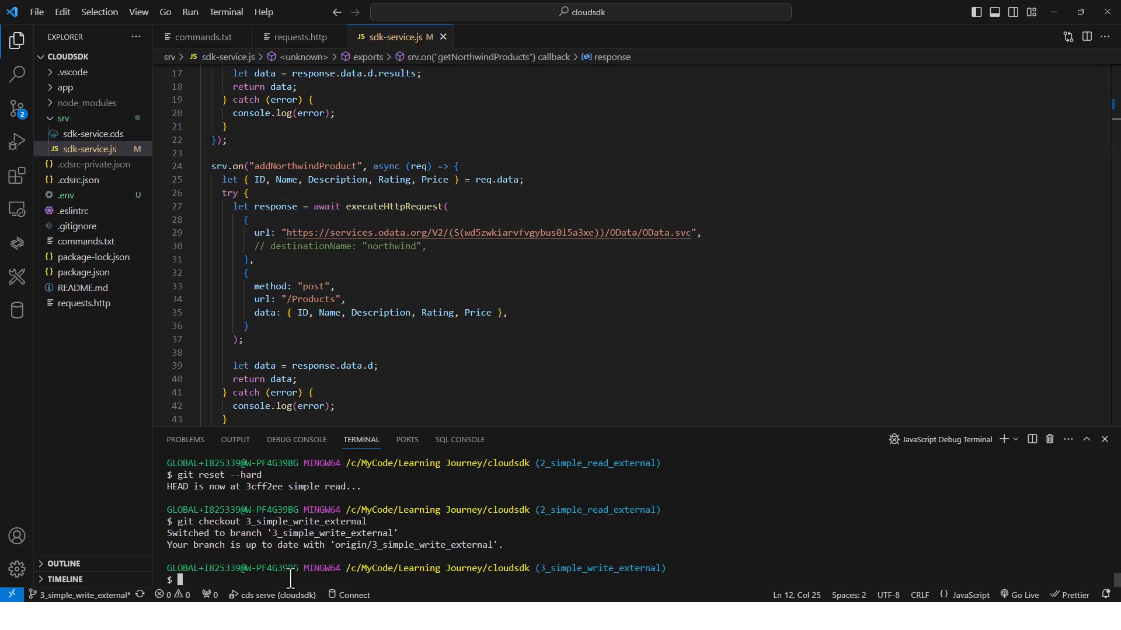
Start the service with cds watch and send the addNorthwindProduct POST, getting 200 OK with product 101
type("cds watch")
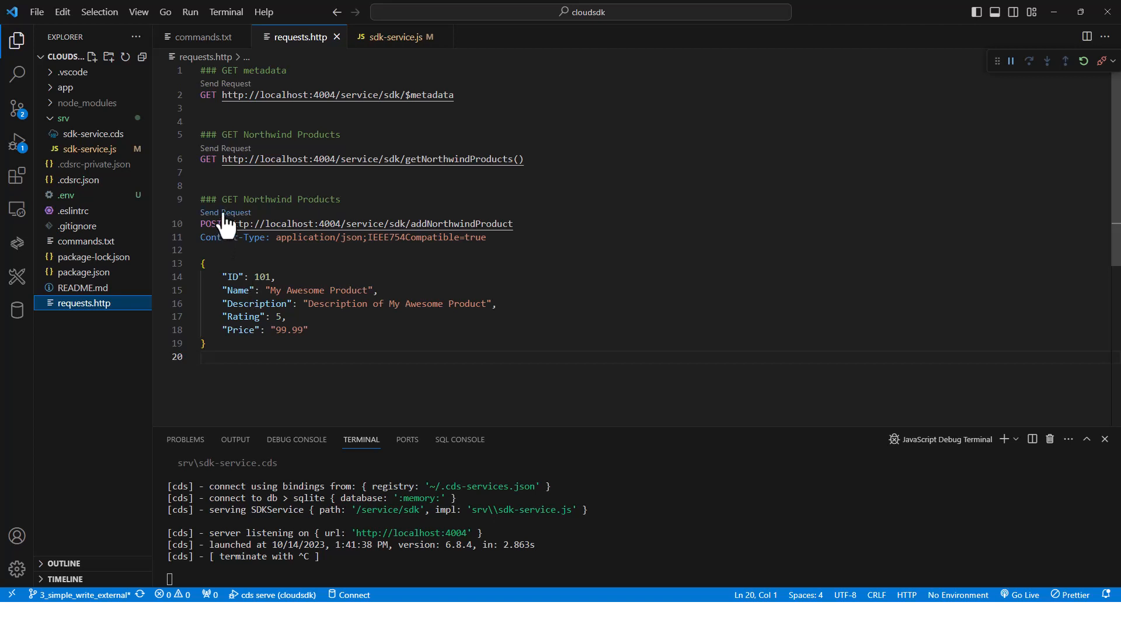
left_click(225, 213)
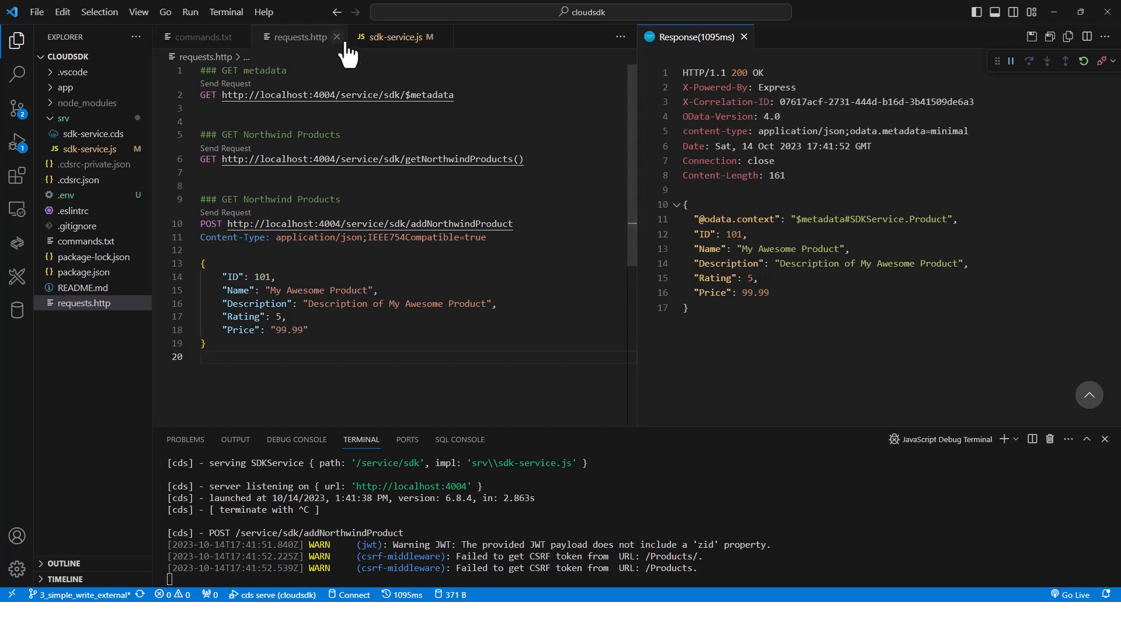
In addNorthwindProduct comment out url, enable destinationName 'northwind', and stop the watch process
left_click(397, 36)
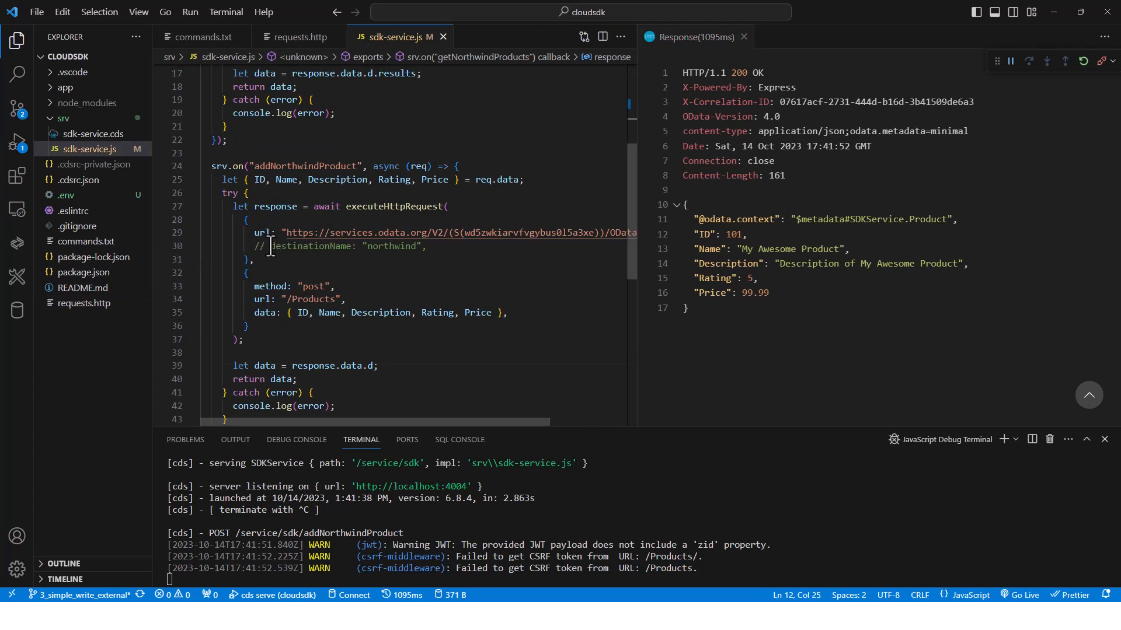
left_click(274, 246)
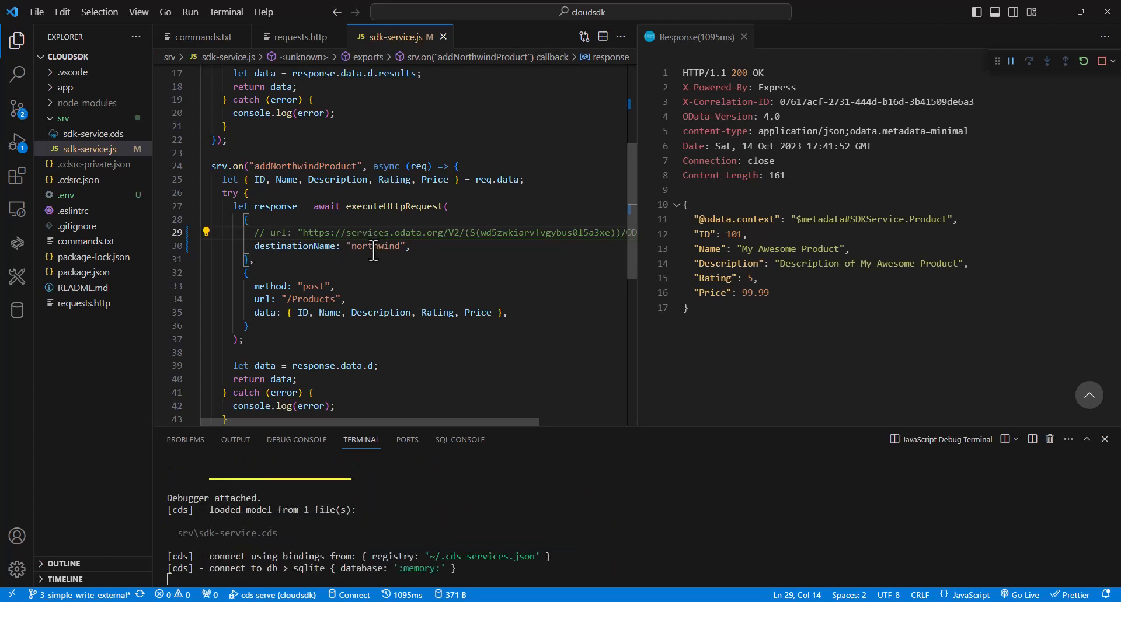
key("Alt+Tab")
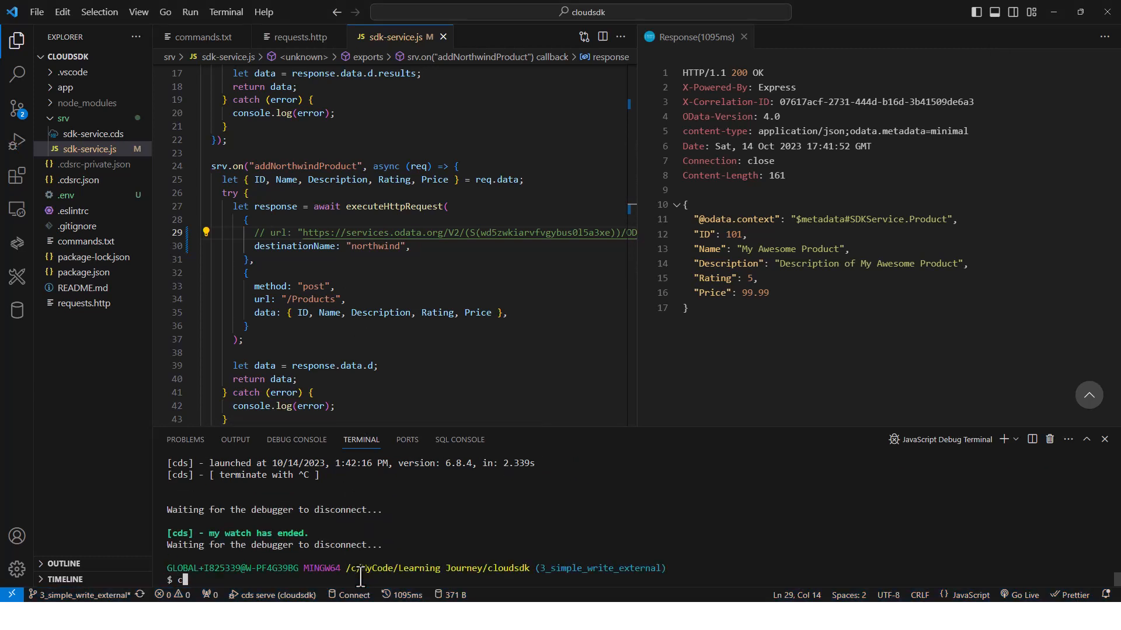
Enter cds watch --profile hybrid in the terminal and check the 'northwind' destination name
type("ds watch")
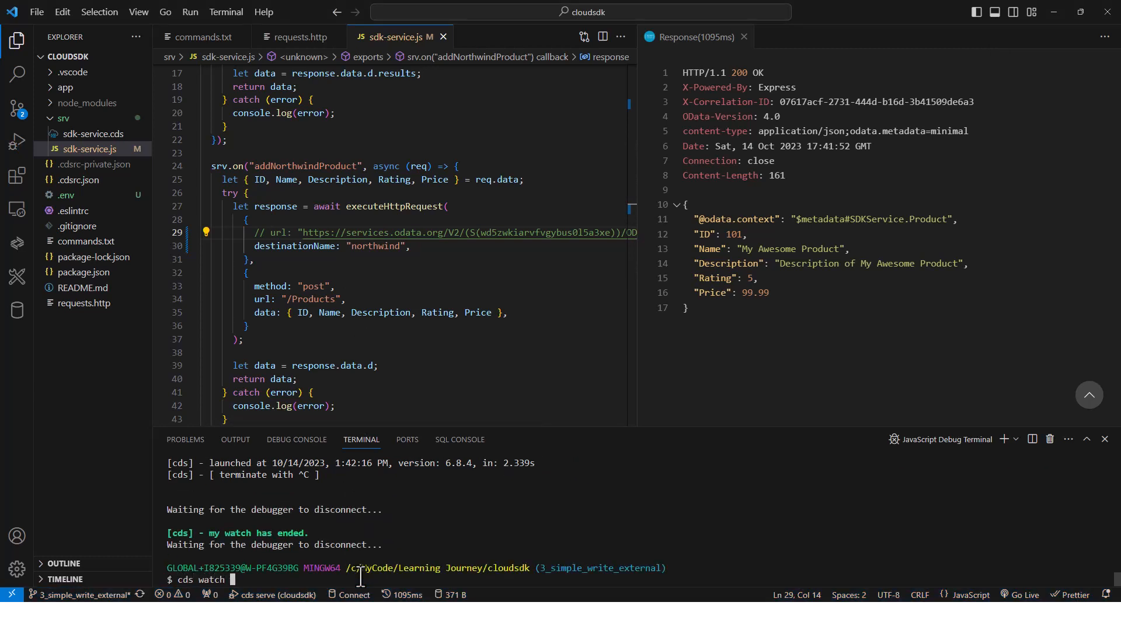
type("--profile h")
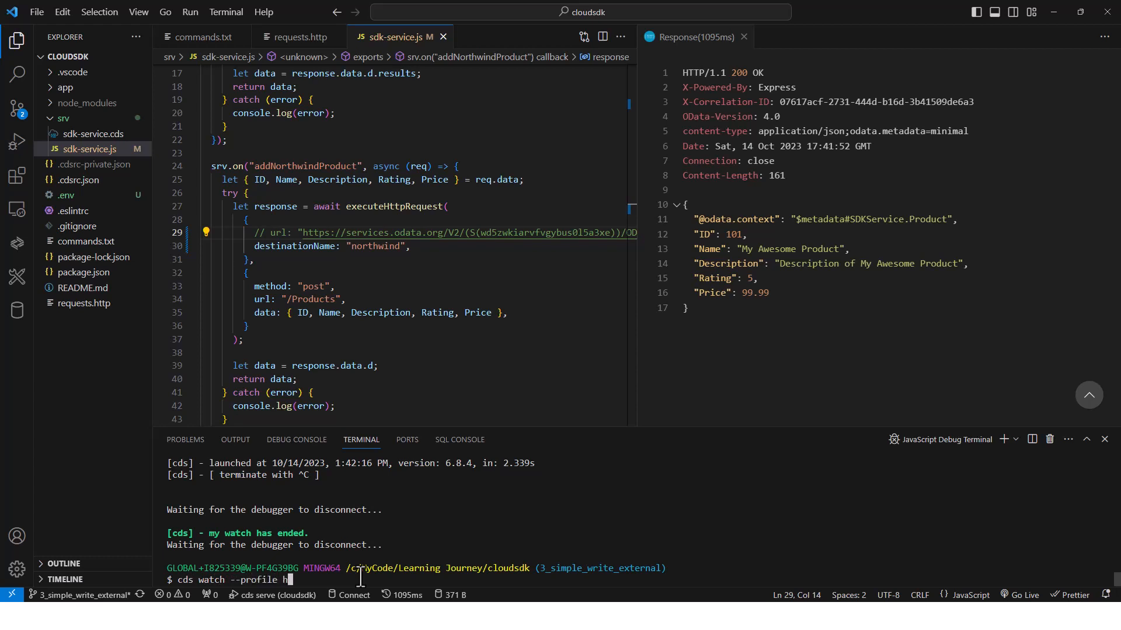
type("hybrid")
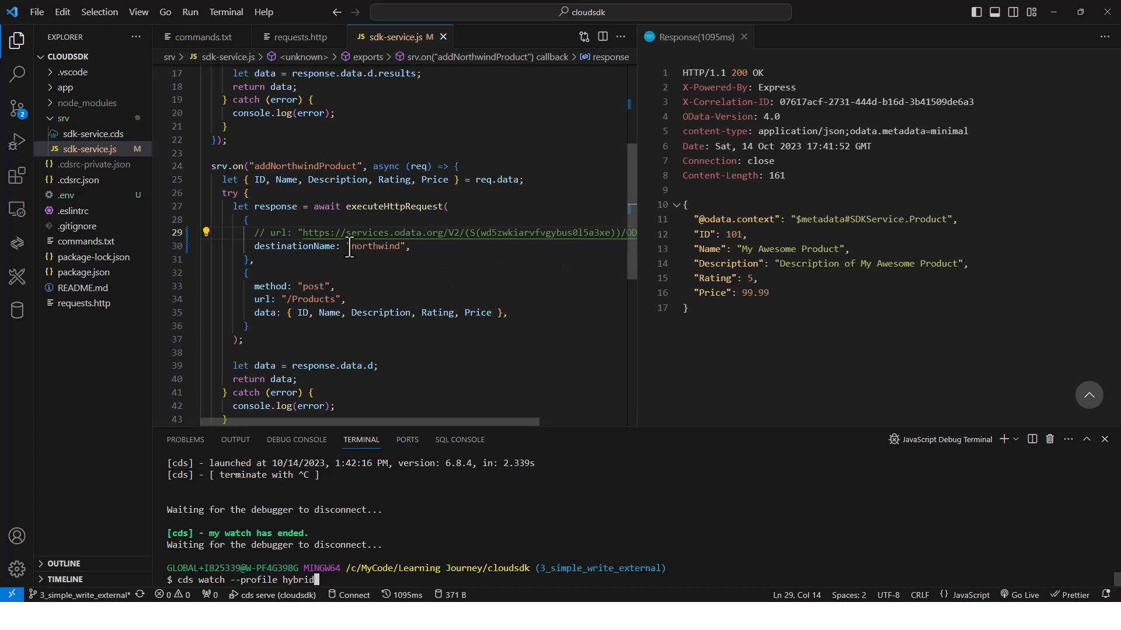
double_click(374, 247)
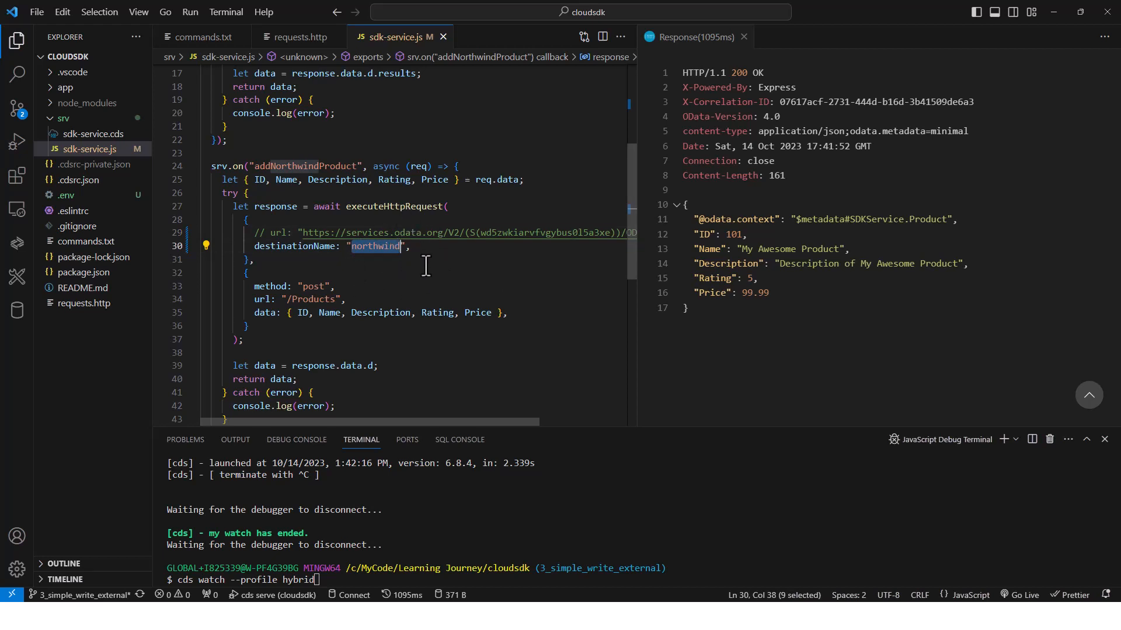
mouse_move(271, 287)
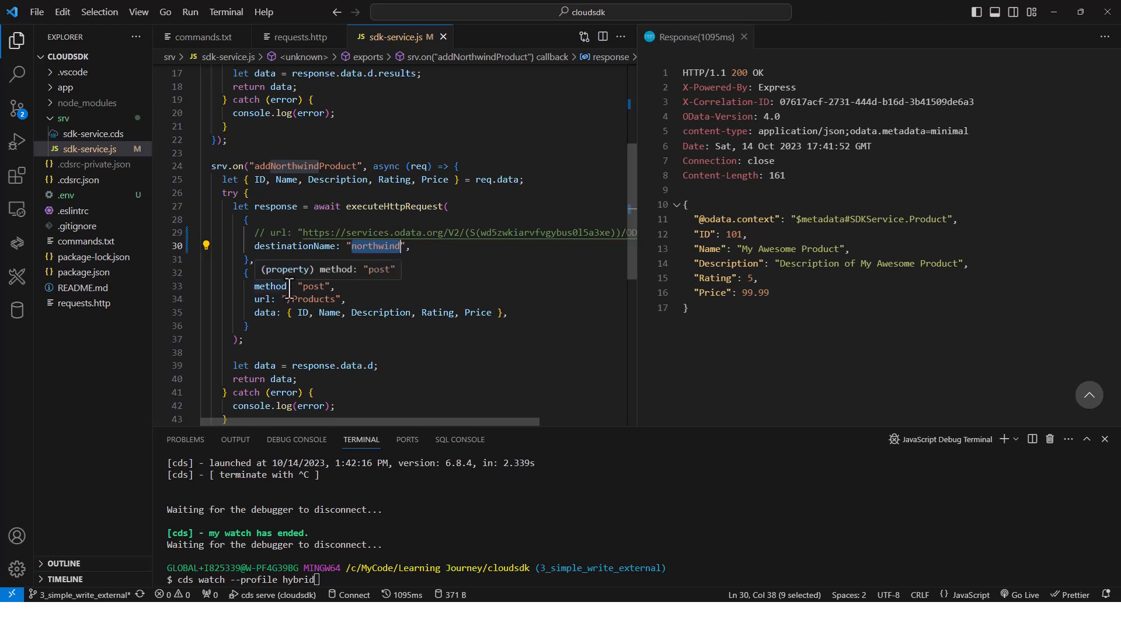
mouse_move(299, 322)
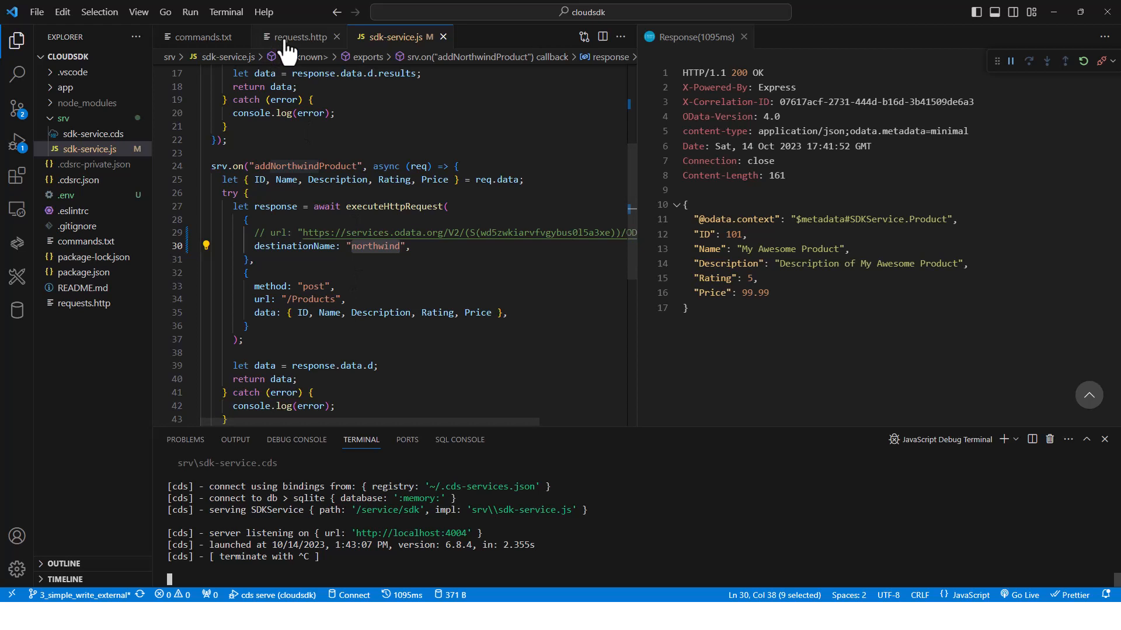
Return to requests.http to resend the addNorthwindProduct POST for product 101
left_click(295, 36)
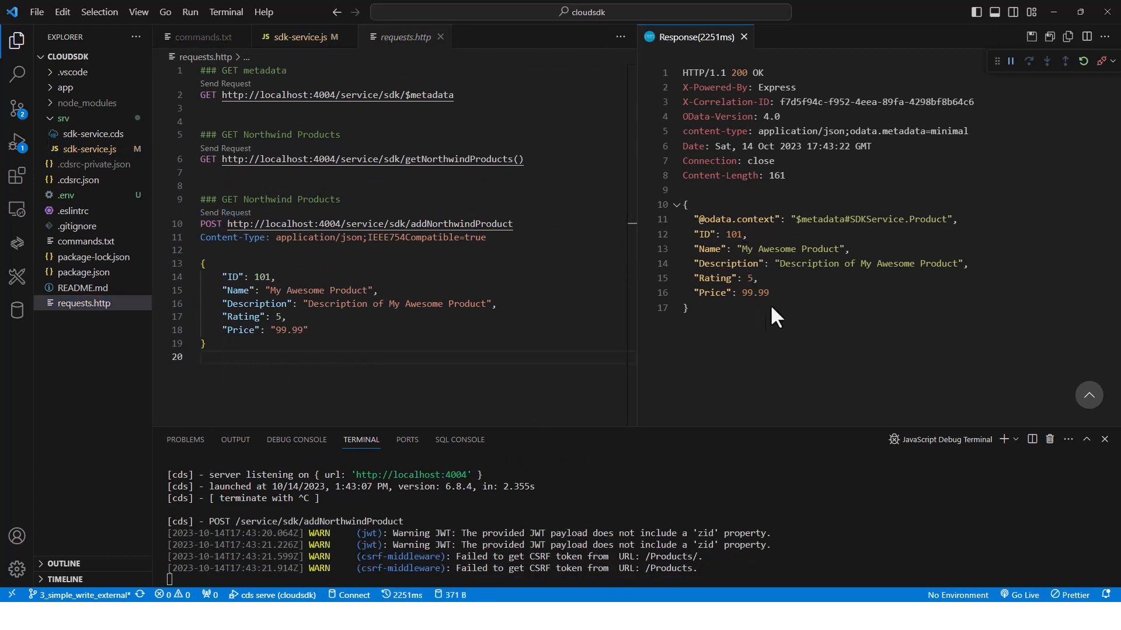
mouse_move(808, 321)
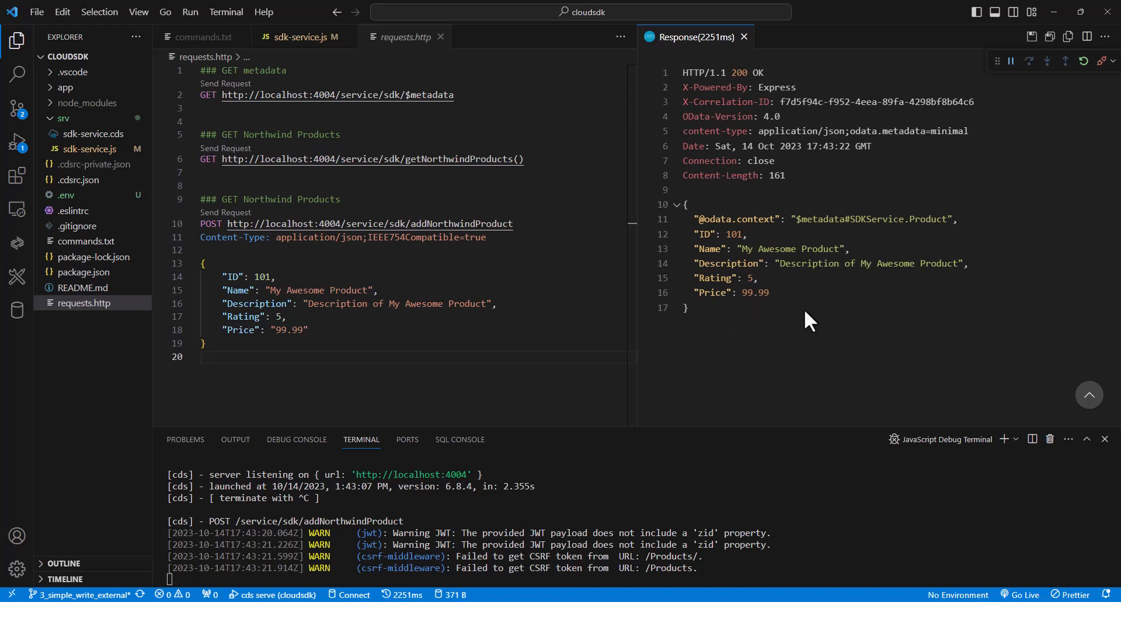